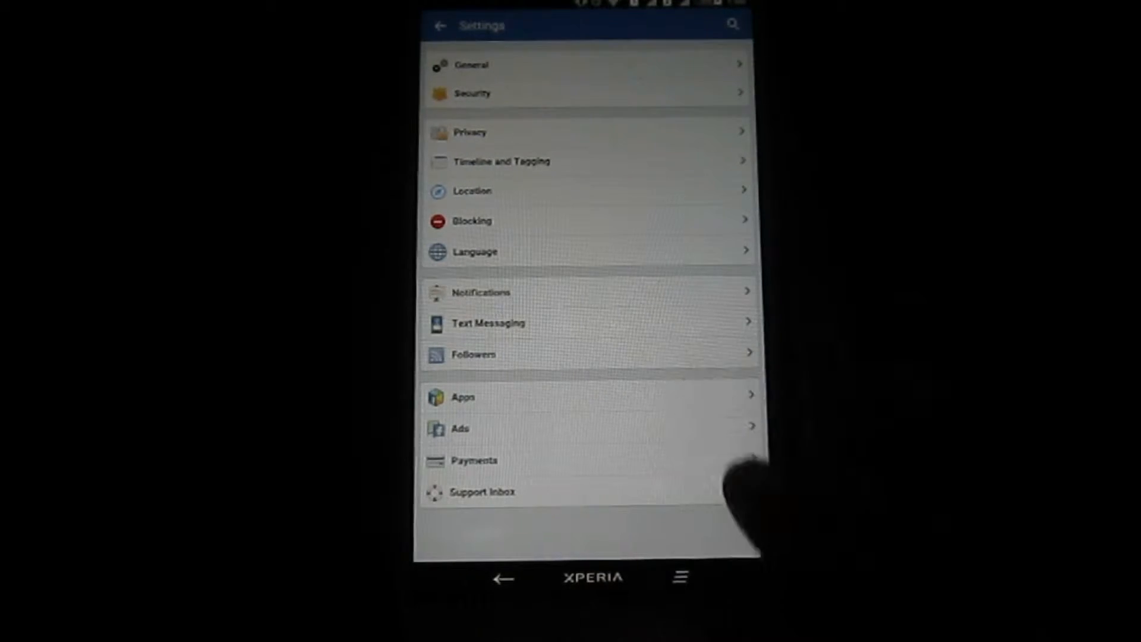
Open your own Facebook profile timeline from the settings menu
{"action": "left_click", "coordinate": [473, 354]}
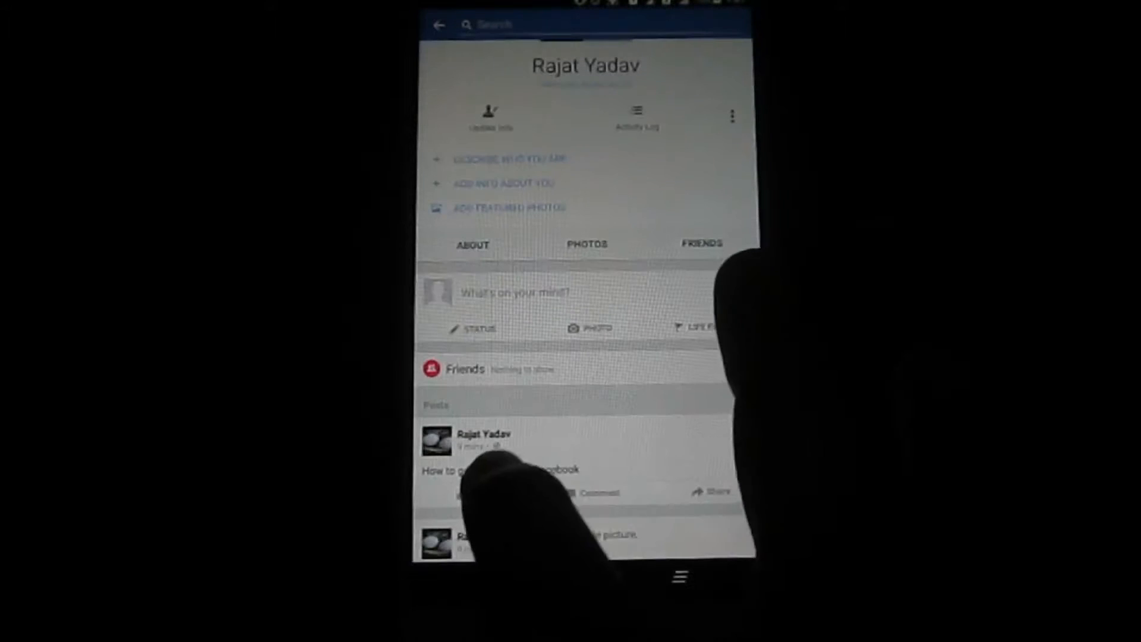
View the egg profile photo and its options menu, then return home
{"action": "scroll", "scroll_direction": "down", "scroll_amount": 3}
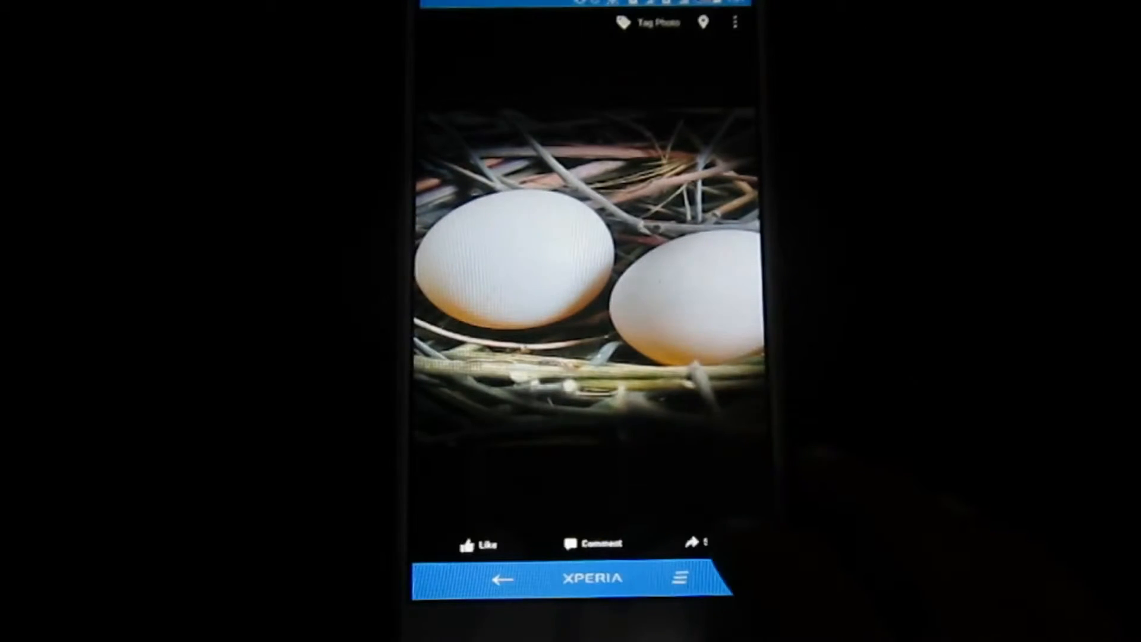
{"action": "left_click", "coordinate": [736, 20]}
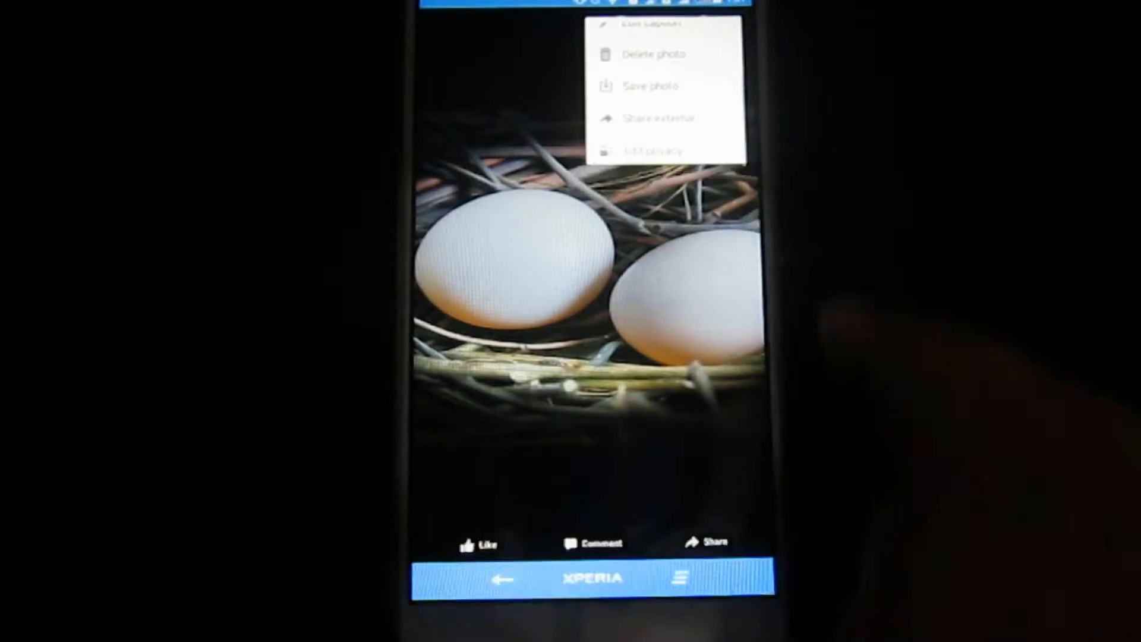
{"action": "left_click", "coordinate": [653, 150]}
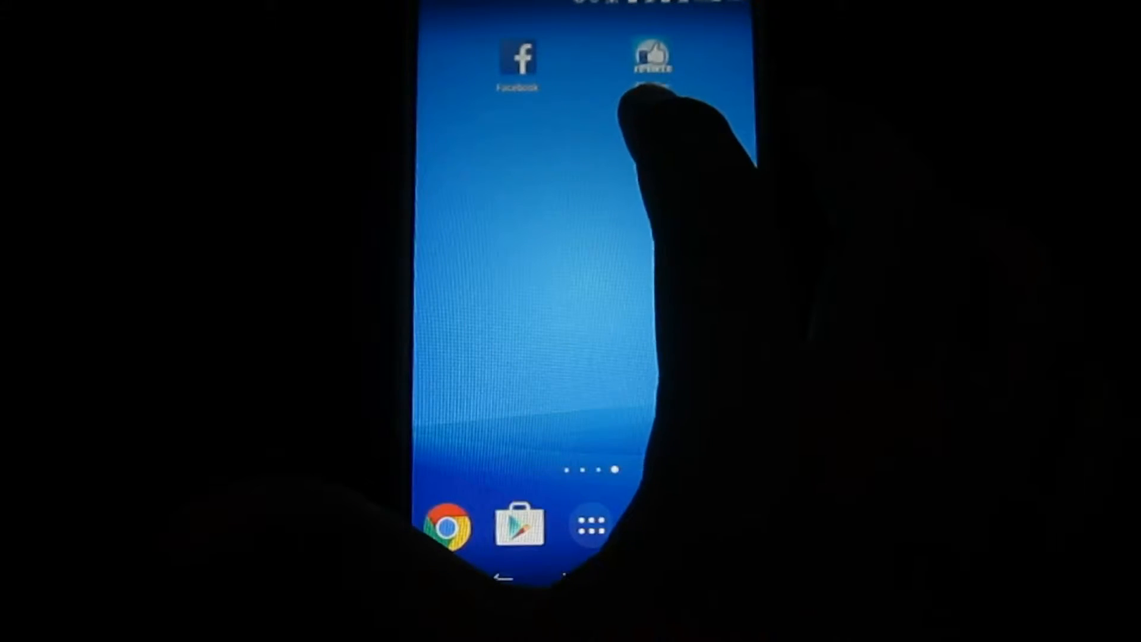
Log in to FB Liker with the Facebook account, granting its permissions
{"action": "left_click", "coordinate": [650, 58]}
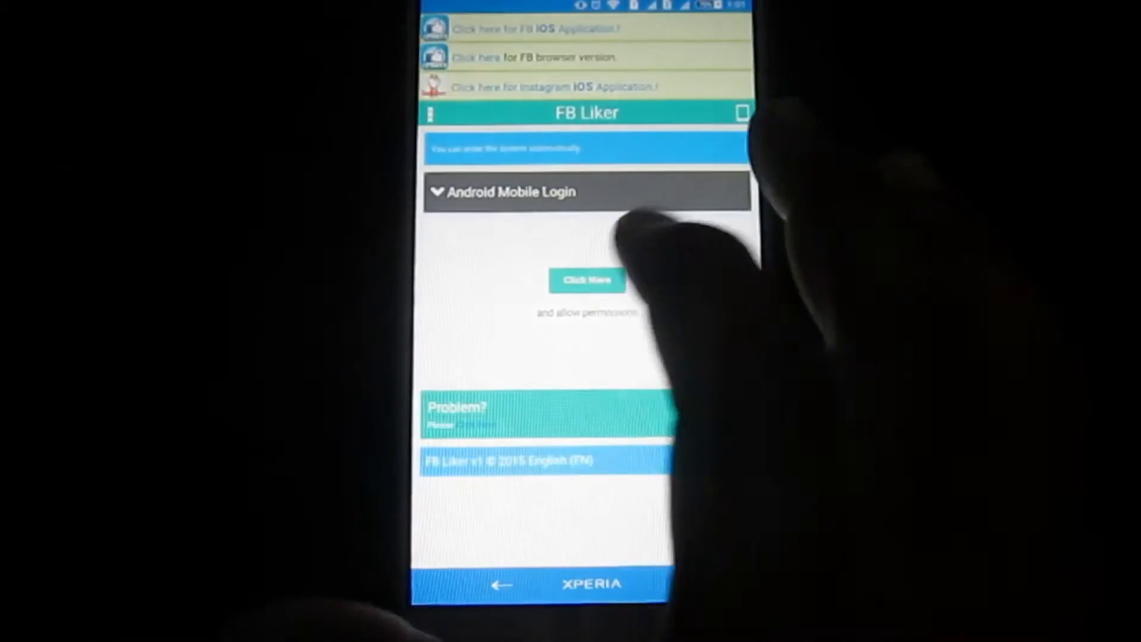
{"action": "left_click", "coordinate": [586, 282]}
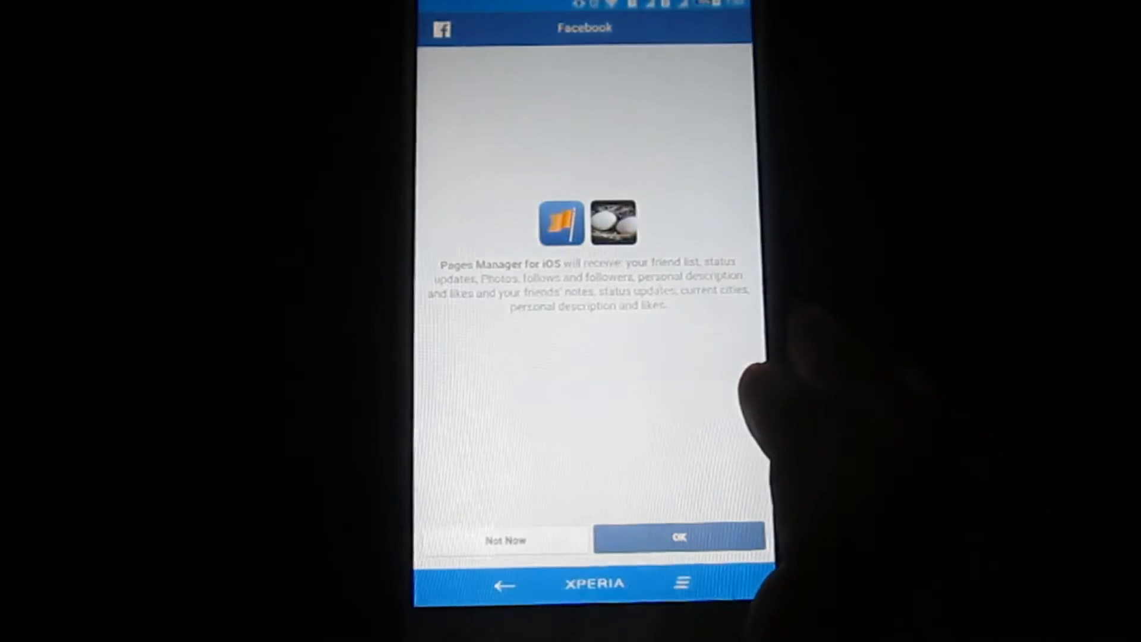
{"action": "left_click", "coordinate": [679, 538]}
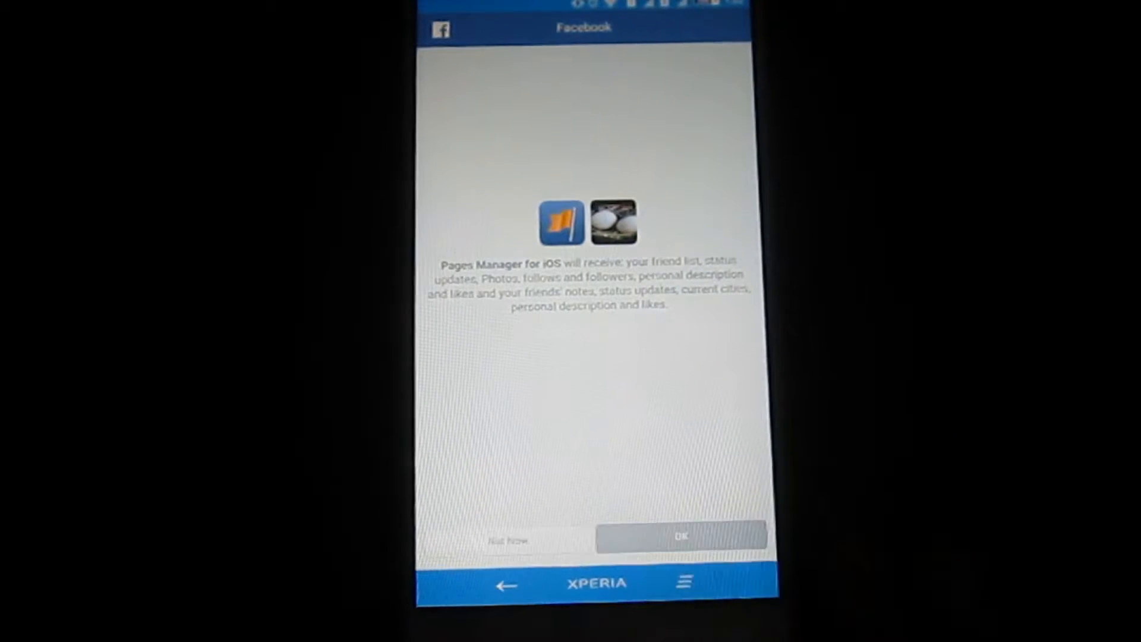
{"action": "left_click", "coordinate": [679, 538]}
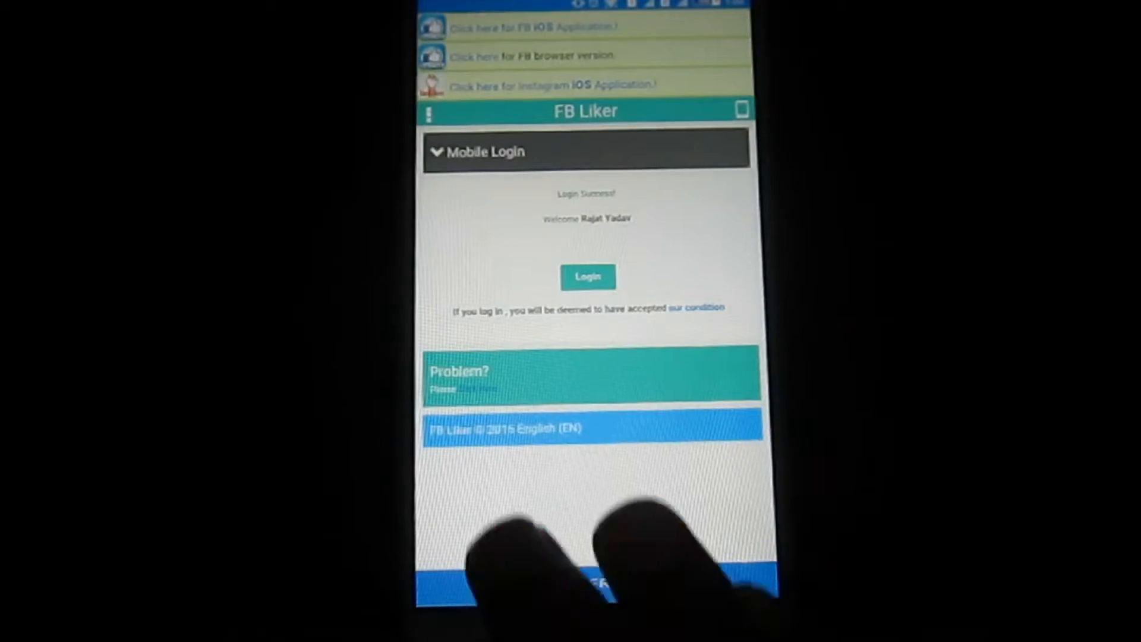
{"action": "left_click", "coordinate": [586, 276]}
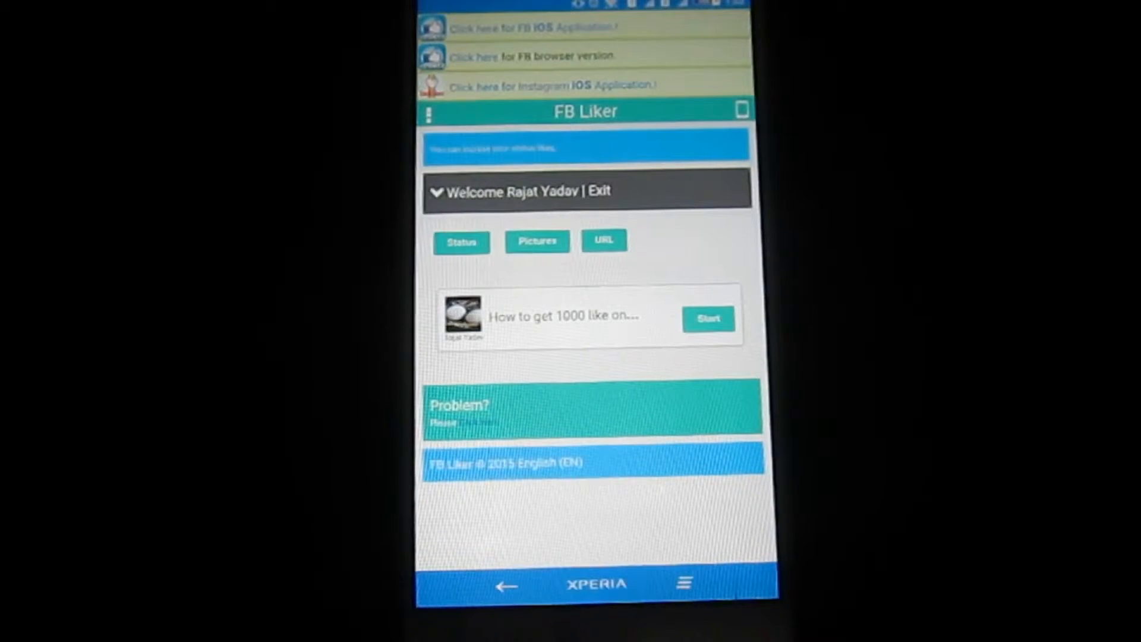
Run FB Liker on the status post until 30 likes, then reopen the profile
{"action": "left_click", "coordinate": [707, 318]}
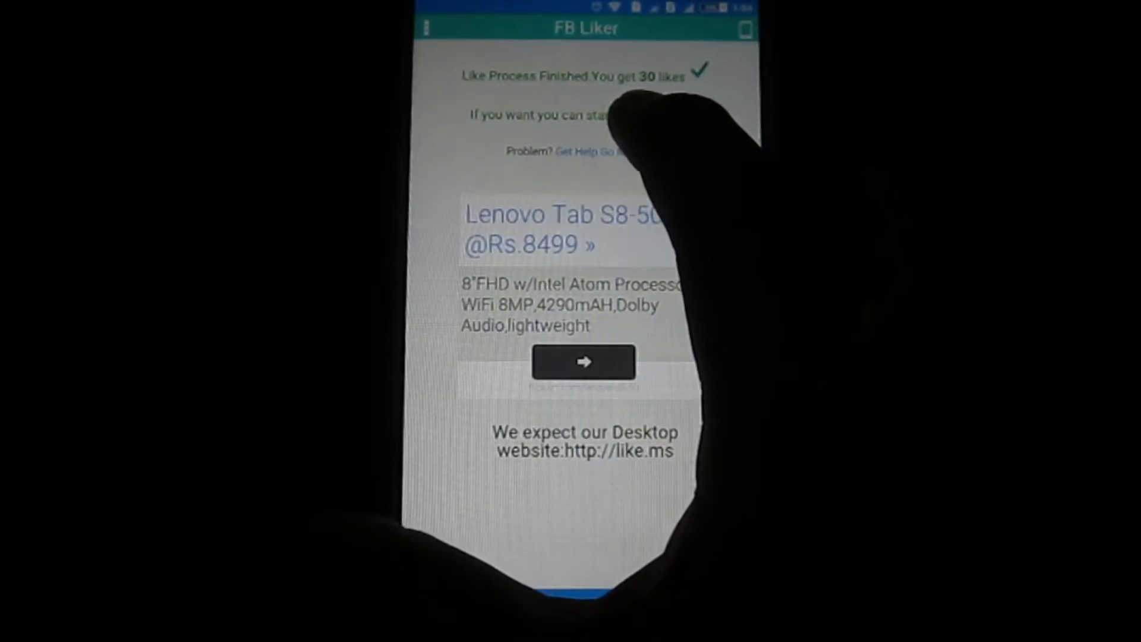
{"action": "left_click", "coordinate": [583, 362]}
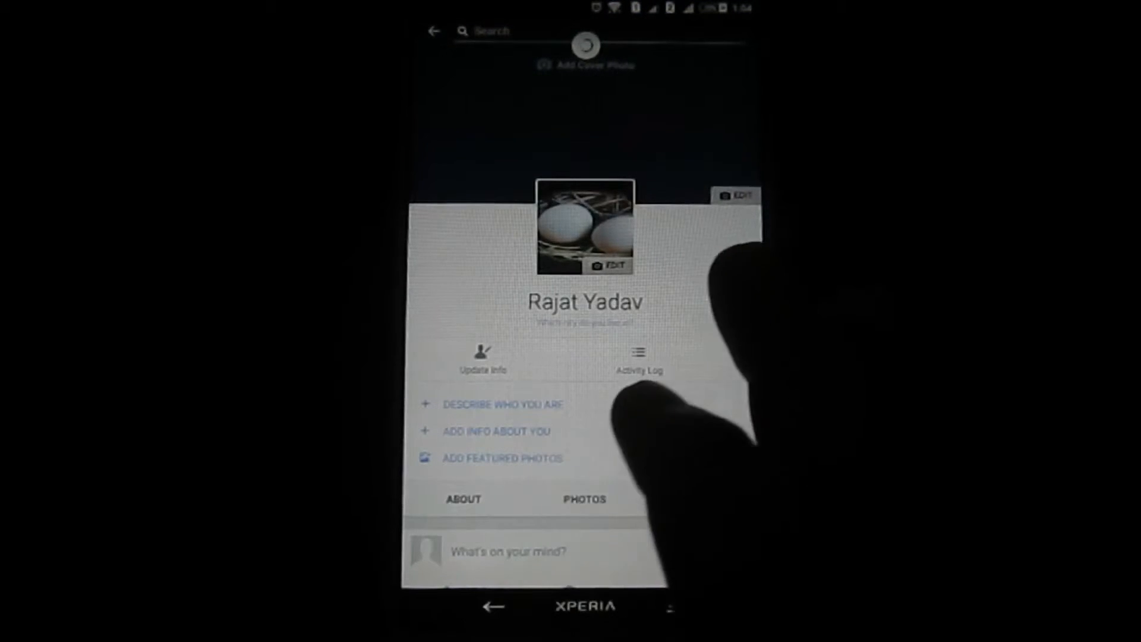
Scroll the profile and open the egg profile photo for liking
{"action": "scroll", "scroll_direction": "down", "scroll_amount": 3}
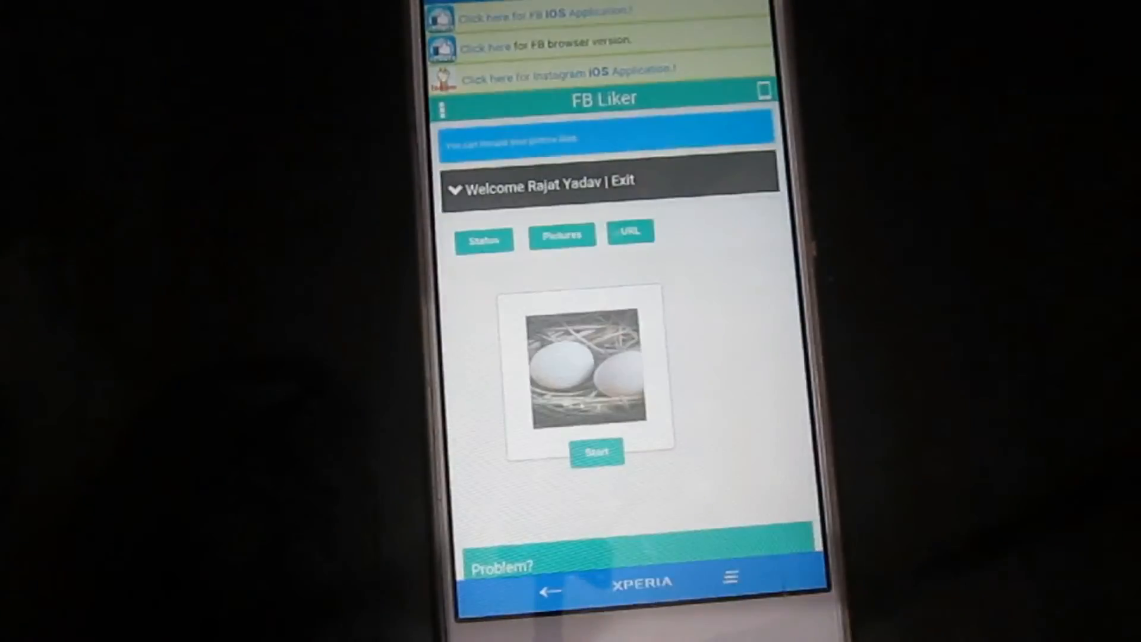
{"action": "left_click", "coordinate": [595, 451]}
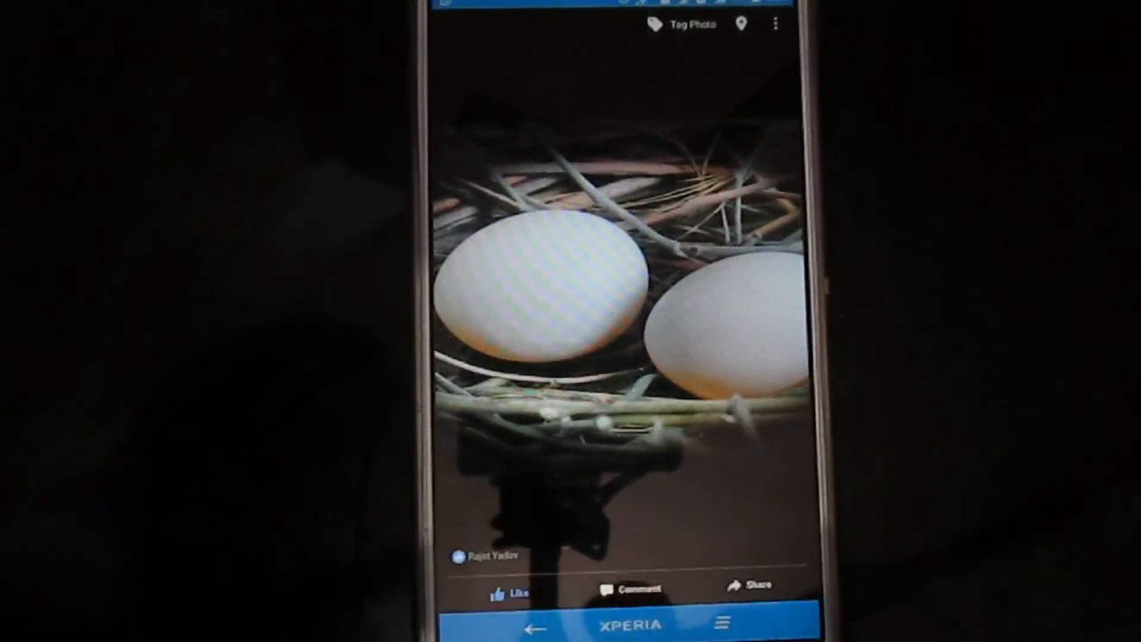
Open the egg photo's reactions list showing you and 30 others
{"action": "left_click", "coordinate": [636, 587]}
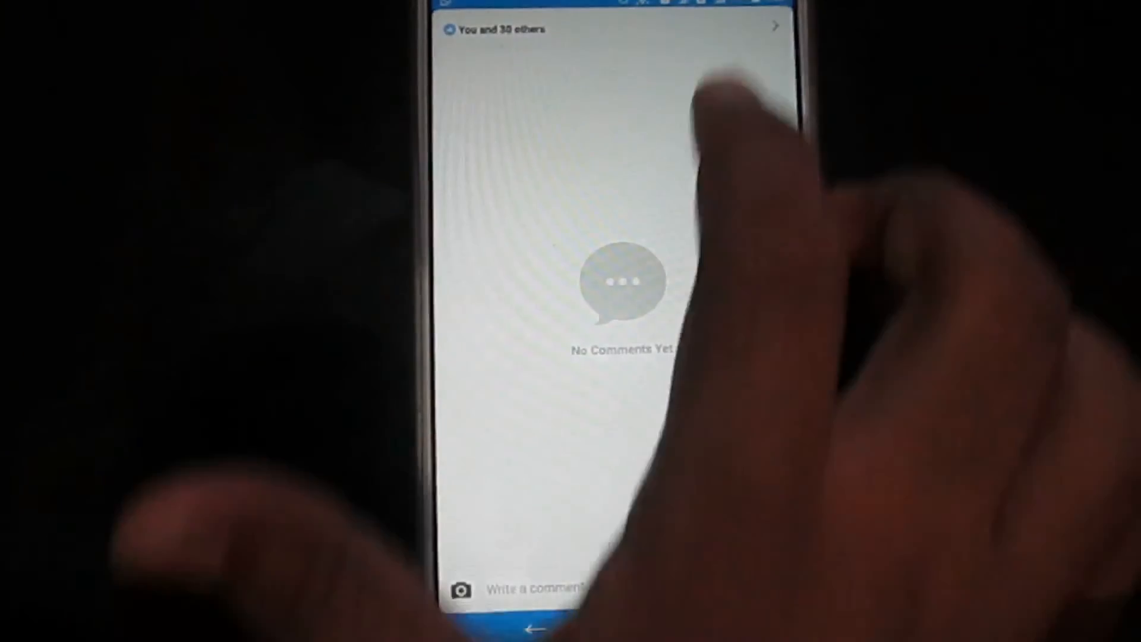
{"action": "left_click", "coordinate": [502, 29]}
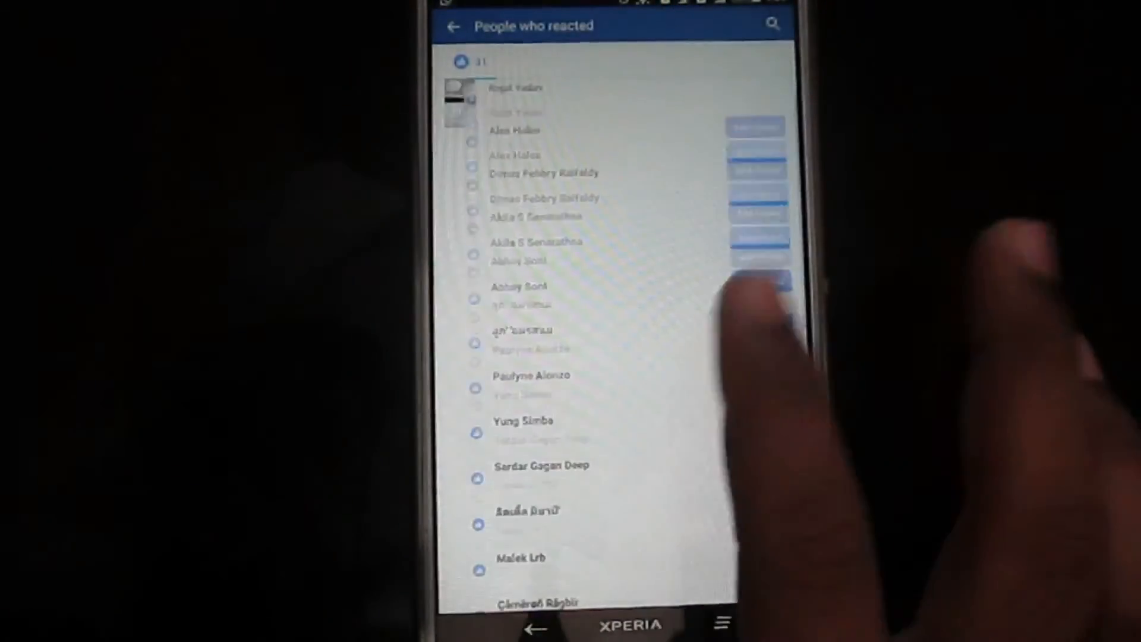